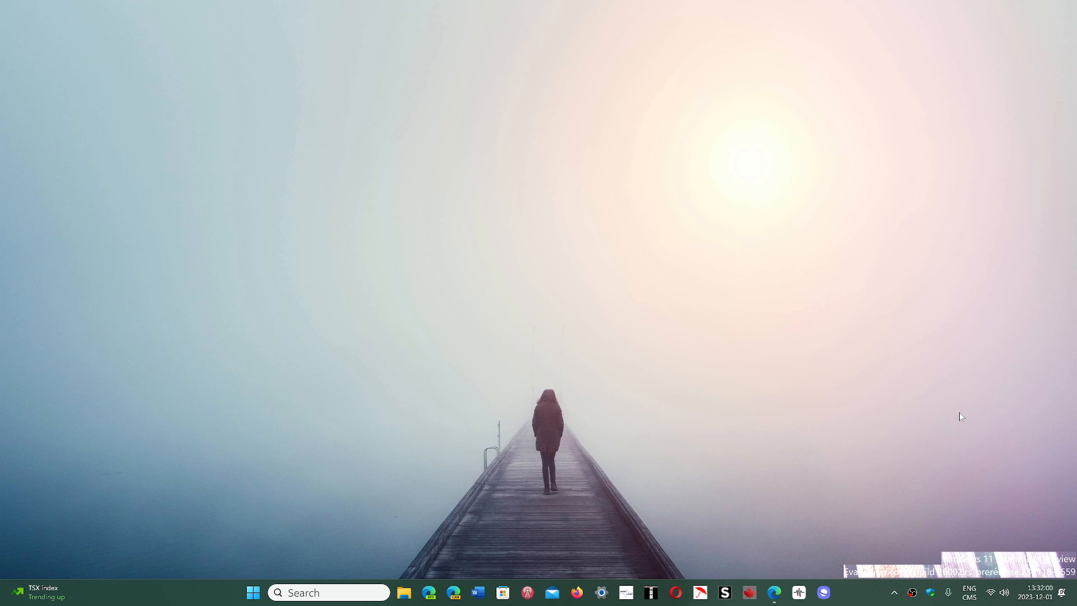
mouse_move(813, 529)
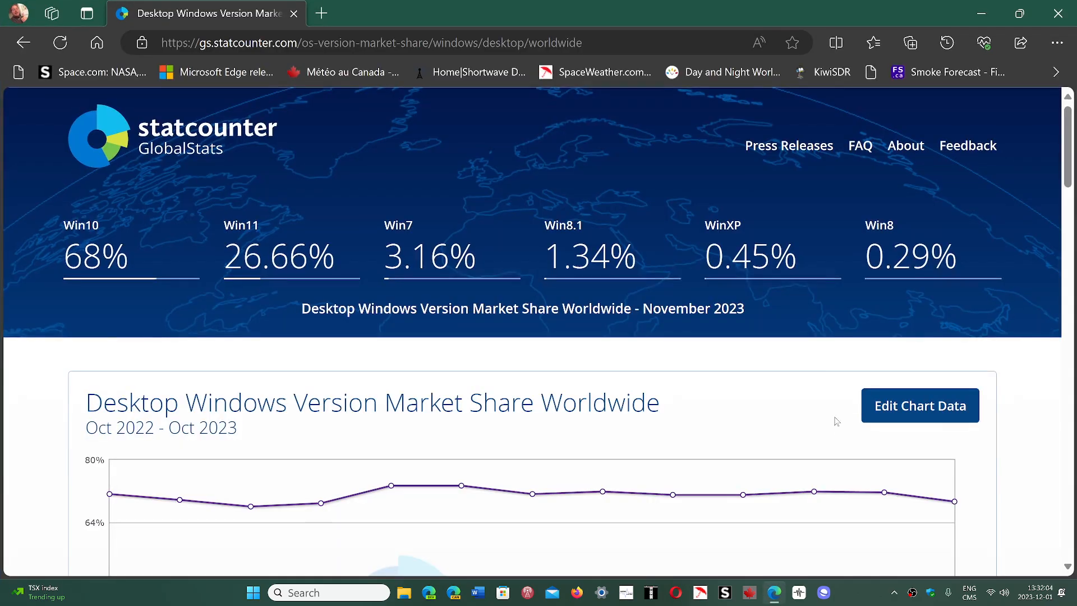
mouse_move(1030, 410)
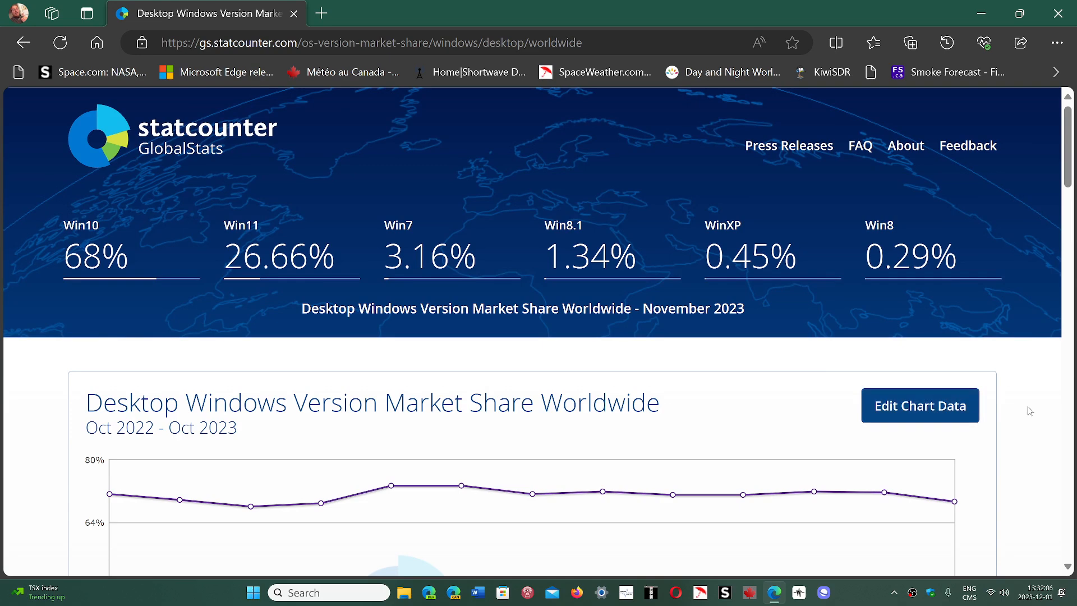
mouse_move(954, 501)
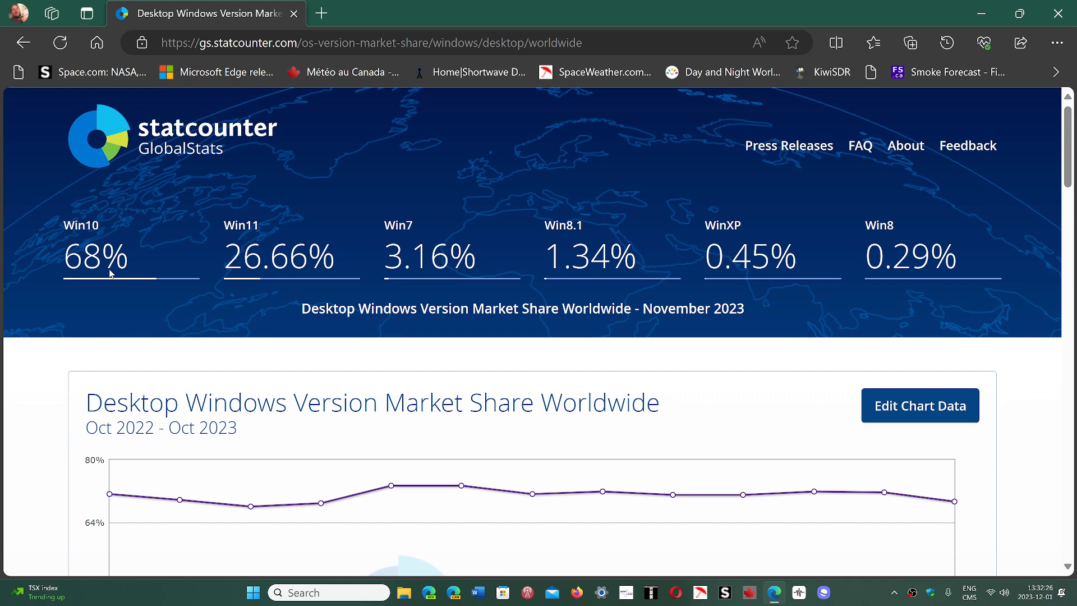
mouse_move(319, 503)
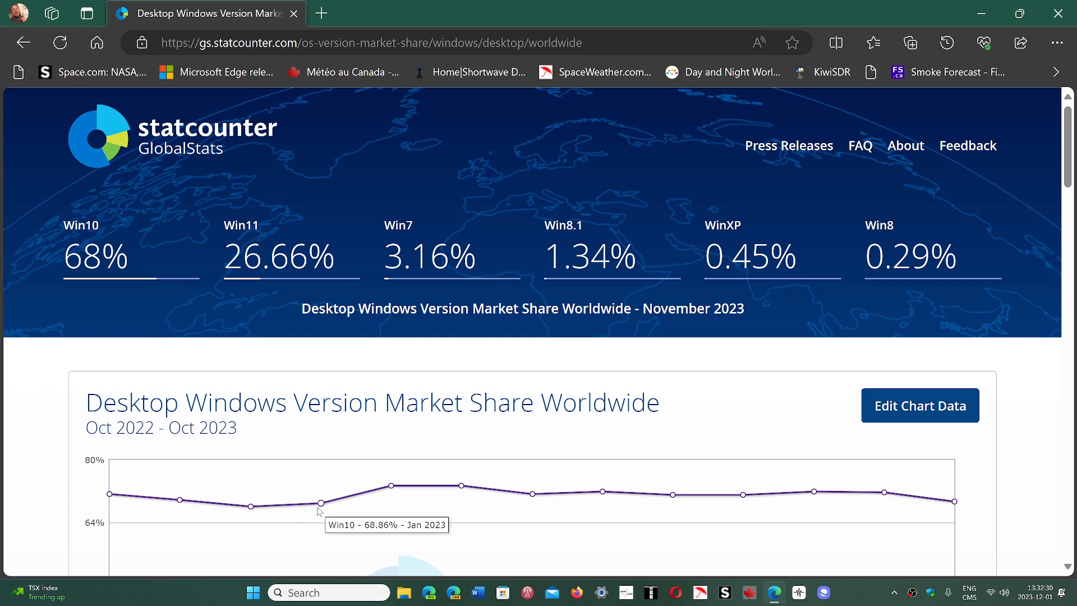
mouse_move(233, 514)
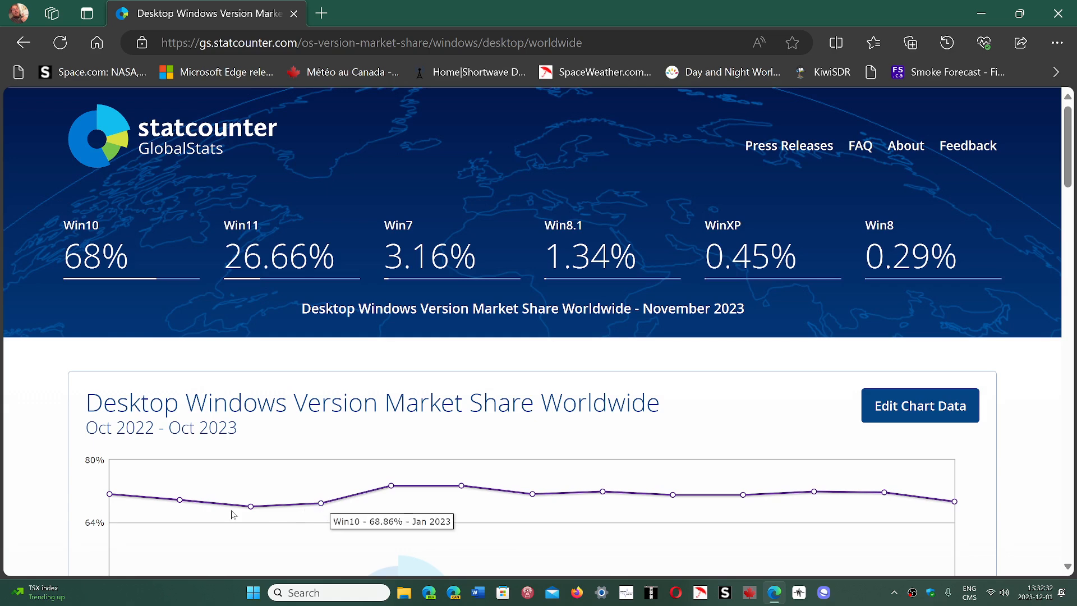
mouse_move(252, 506)
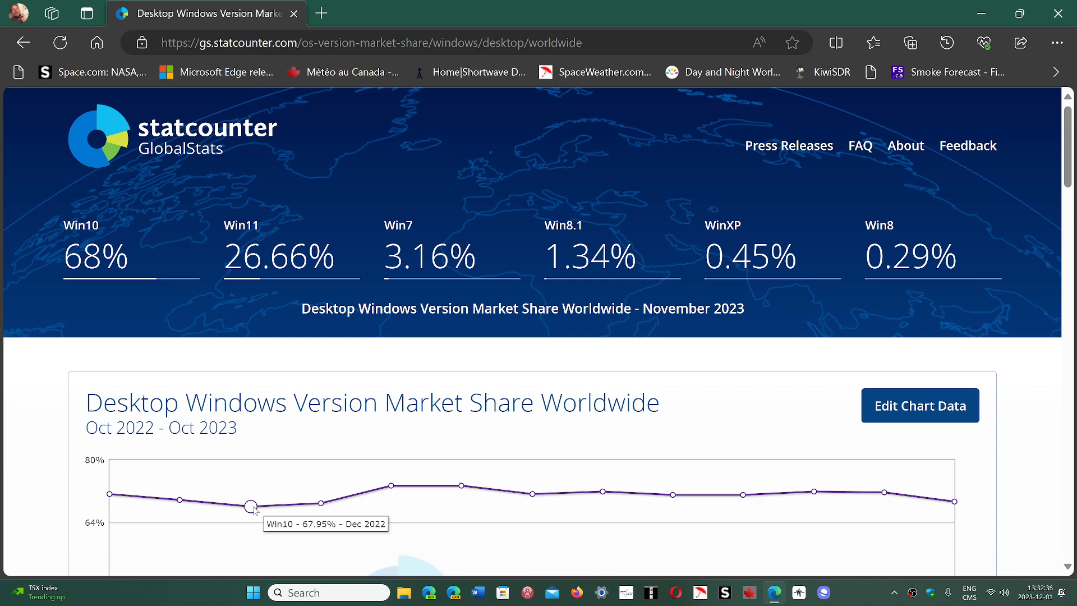
mouse_move(461, 484)
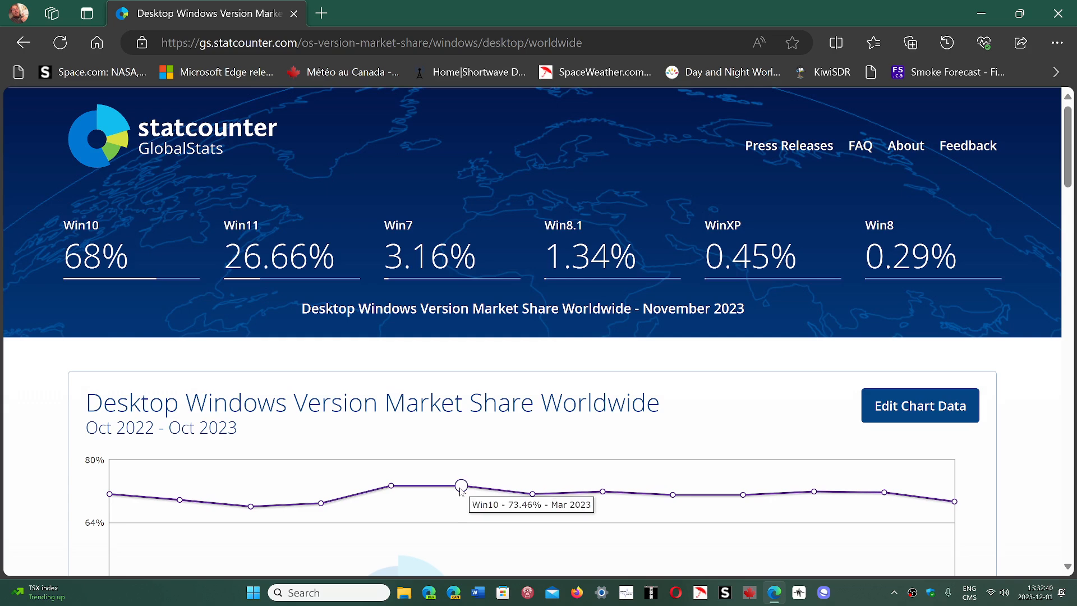
mouse_move(484, 493)
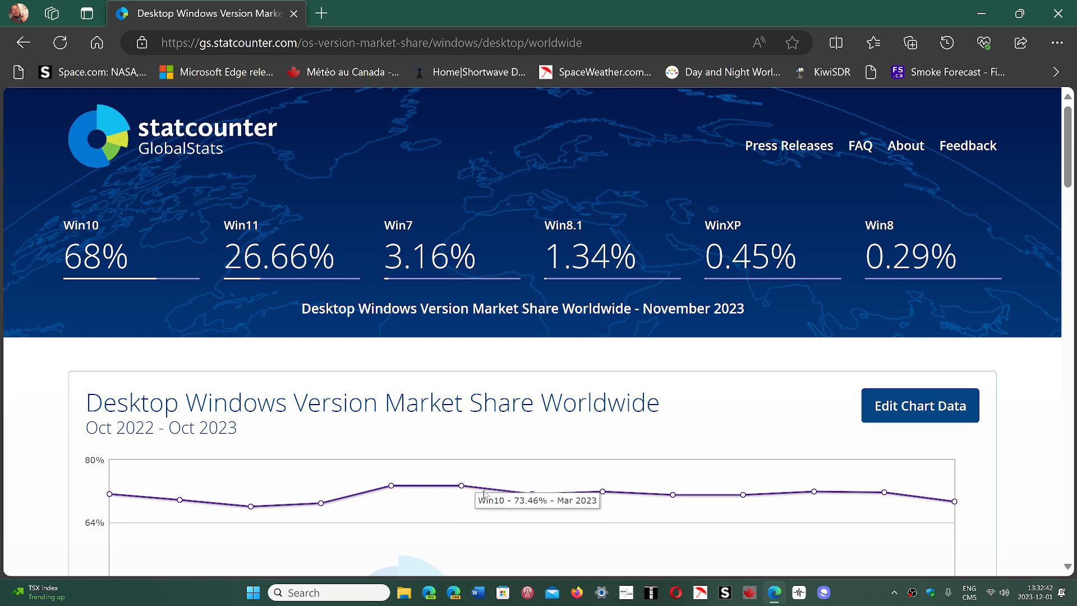
mouse_move(970, 522)
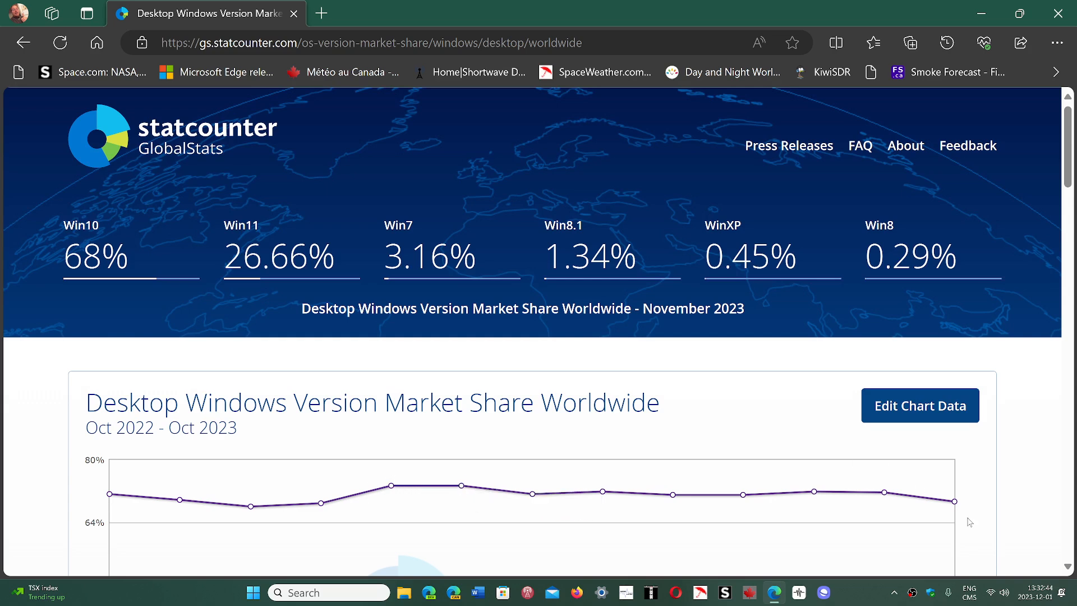
mouse_move(306, 515)
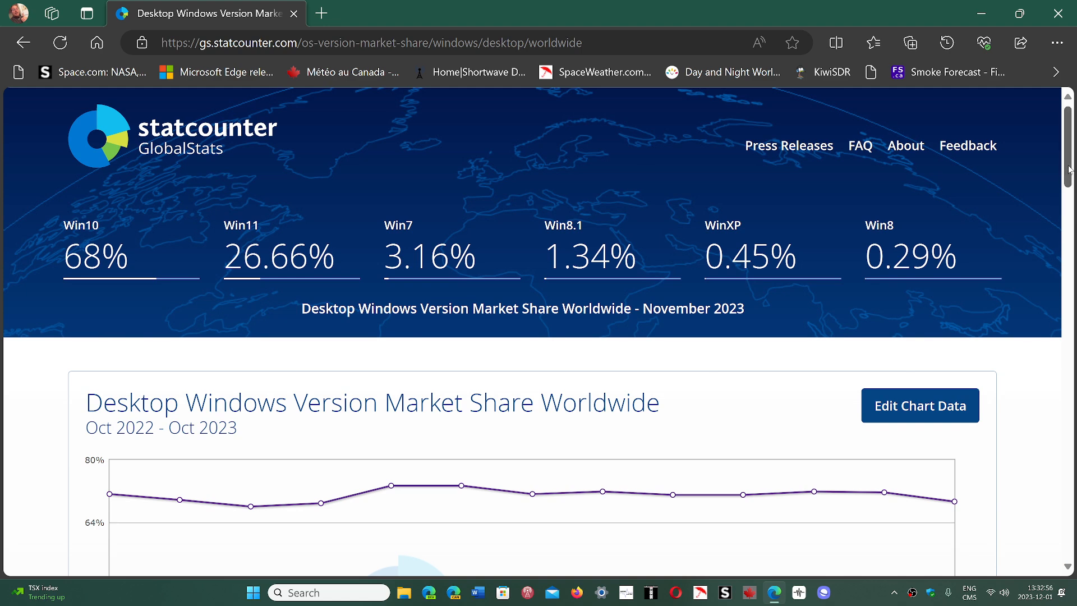
scroll(down, 3)
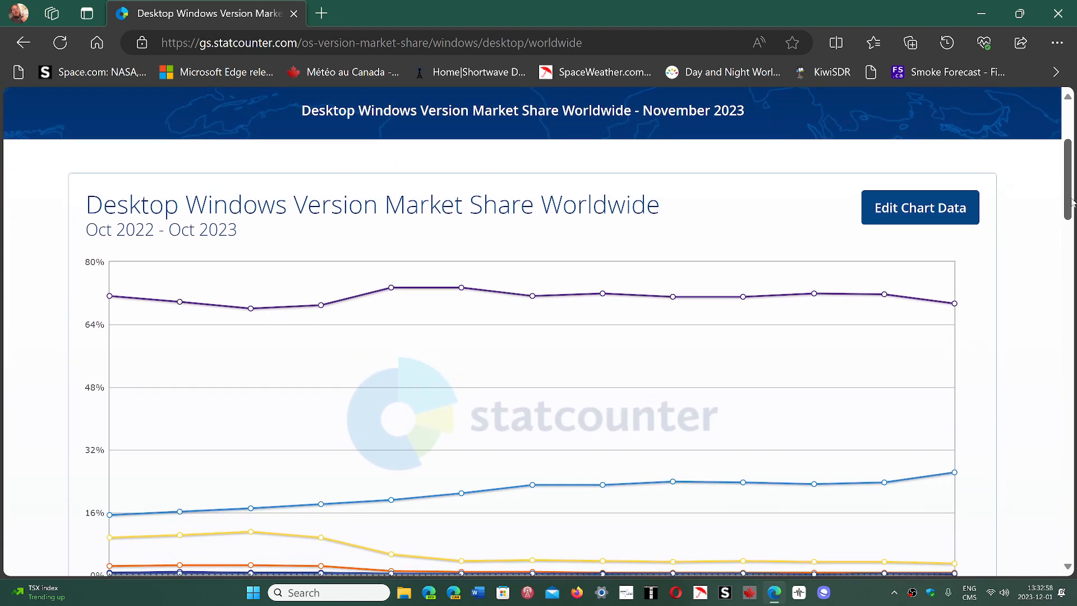
mouse_move(885, 482)
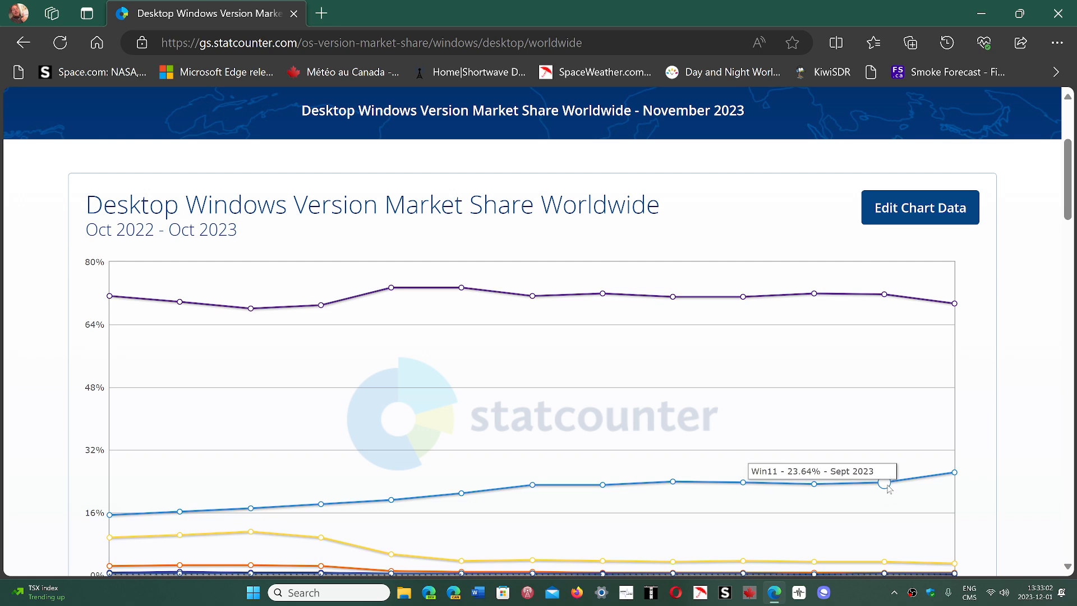
mouse_move(954, 475)
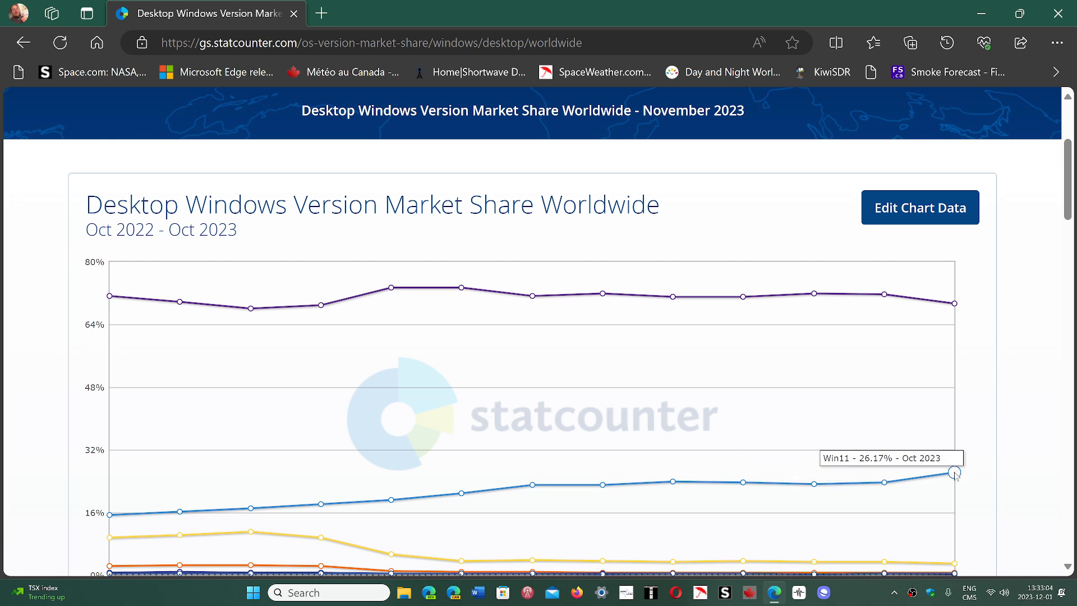
mouse_move(975, 447)
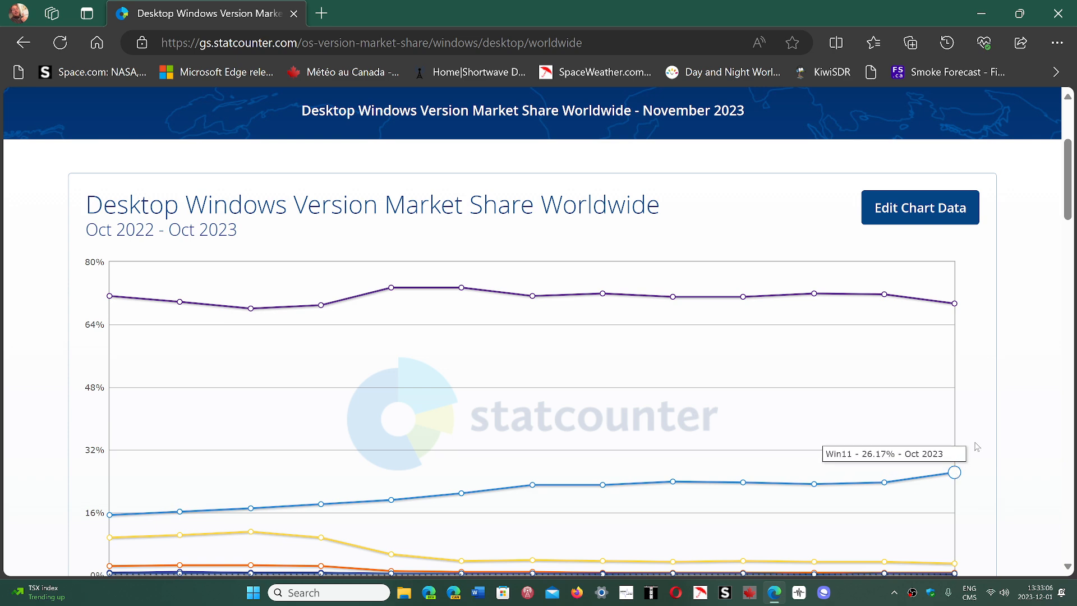
scroll(down, 3)
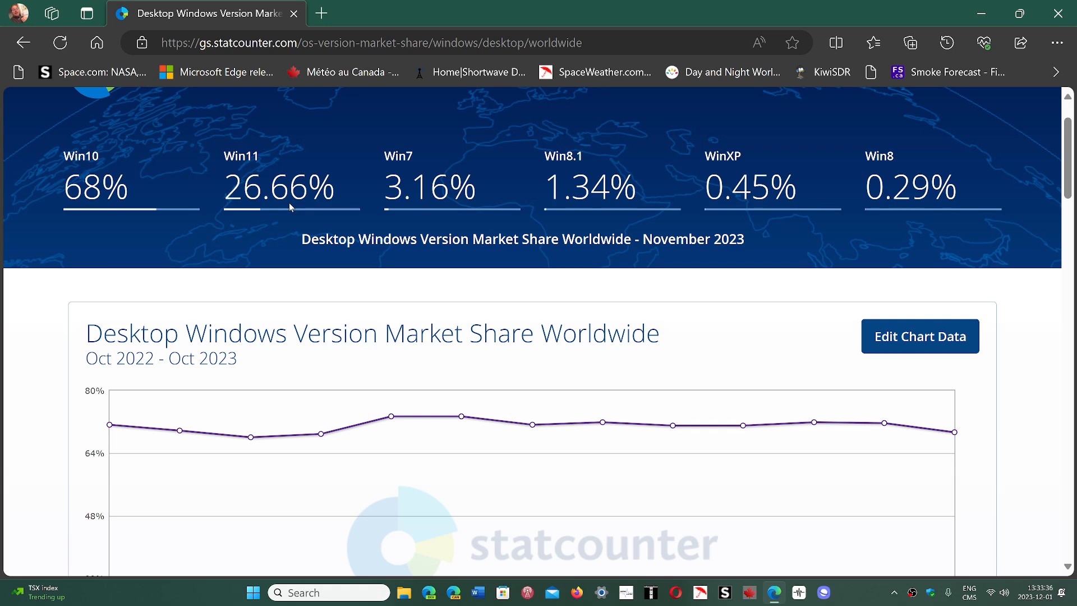
mouse_move(403, 306)
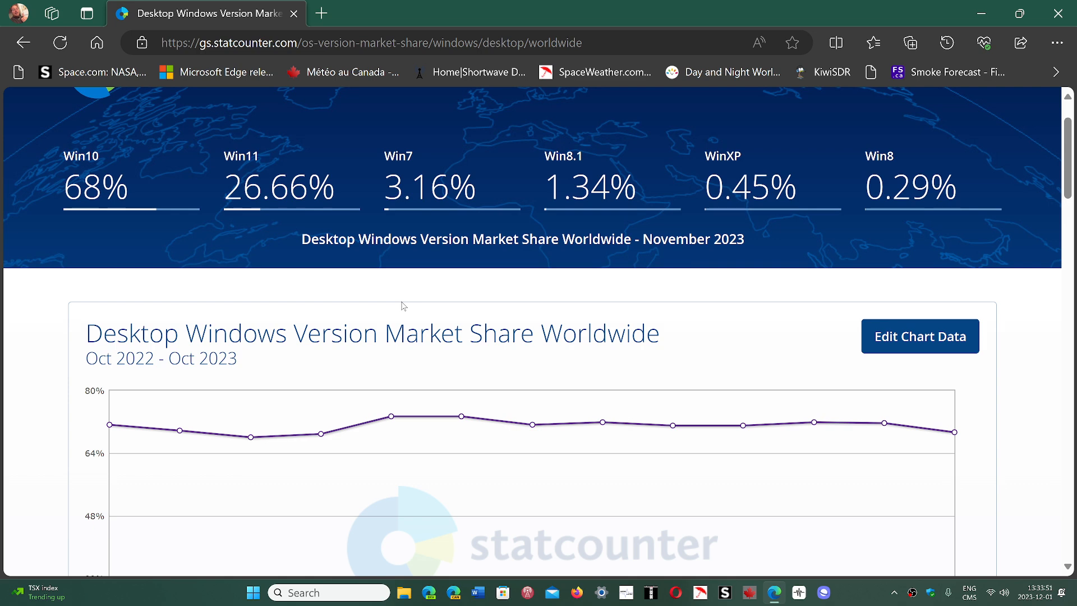
mouse_move(787, 262)
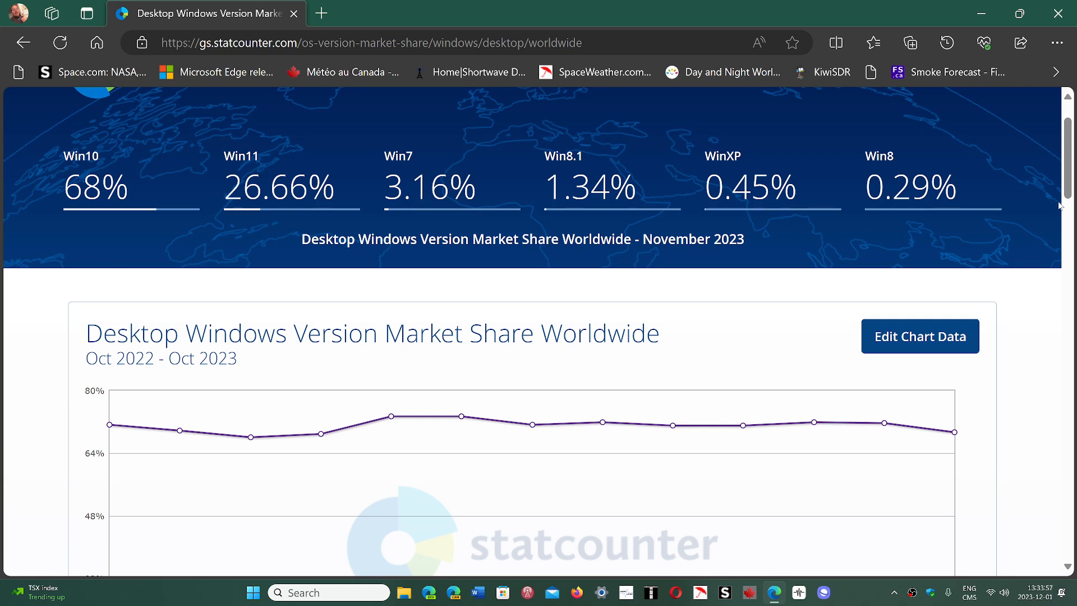
scroll(down, 3)
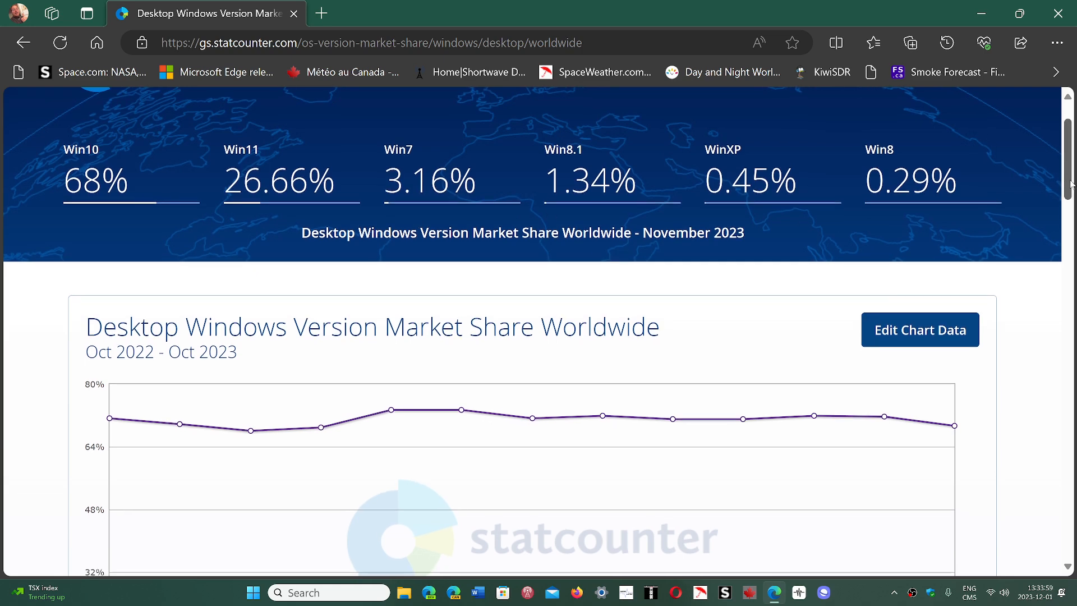
scroll(down, 3)
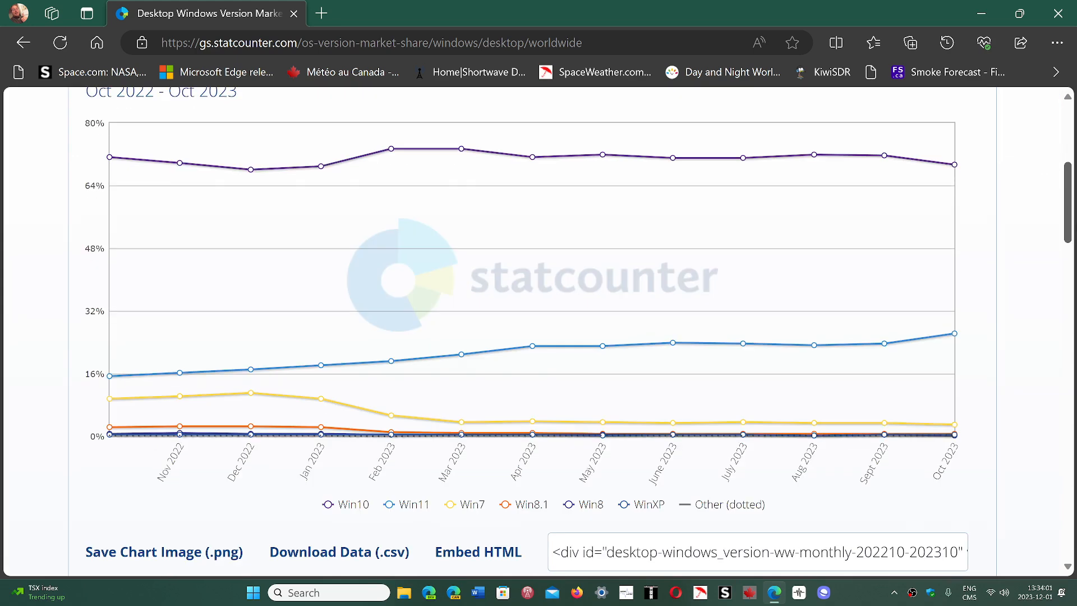
scroll(down, 3)
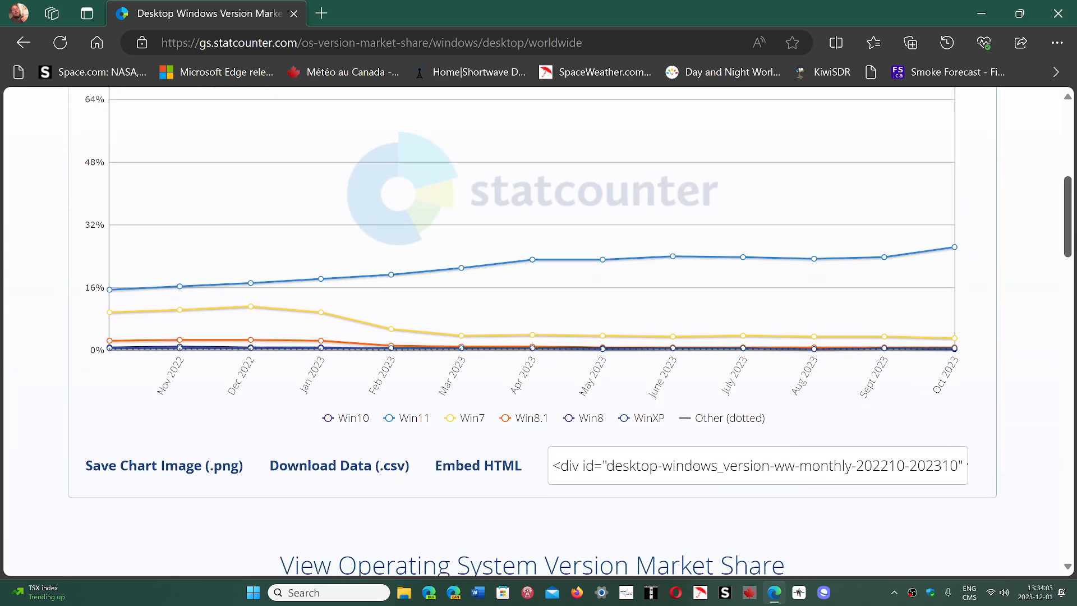
scroll(up, 3)
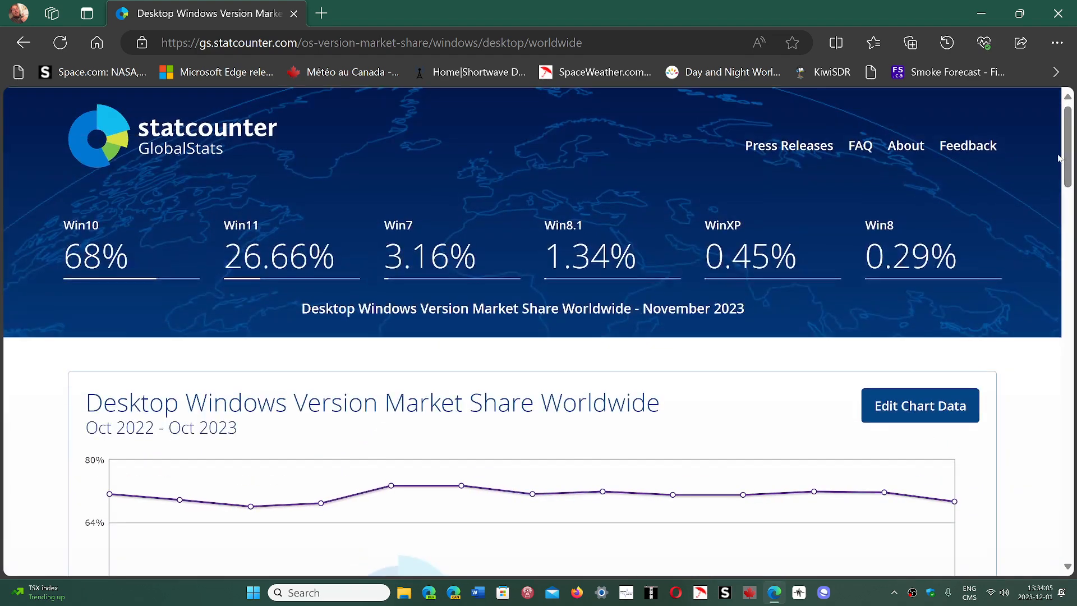
mouse_move(287, 377)
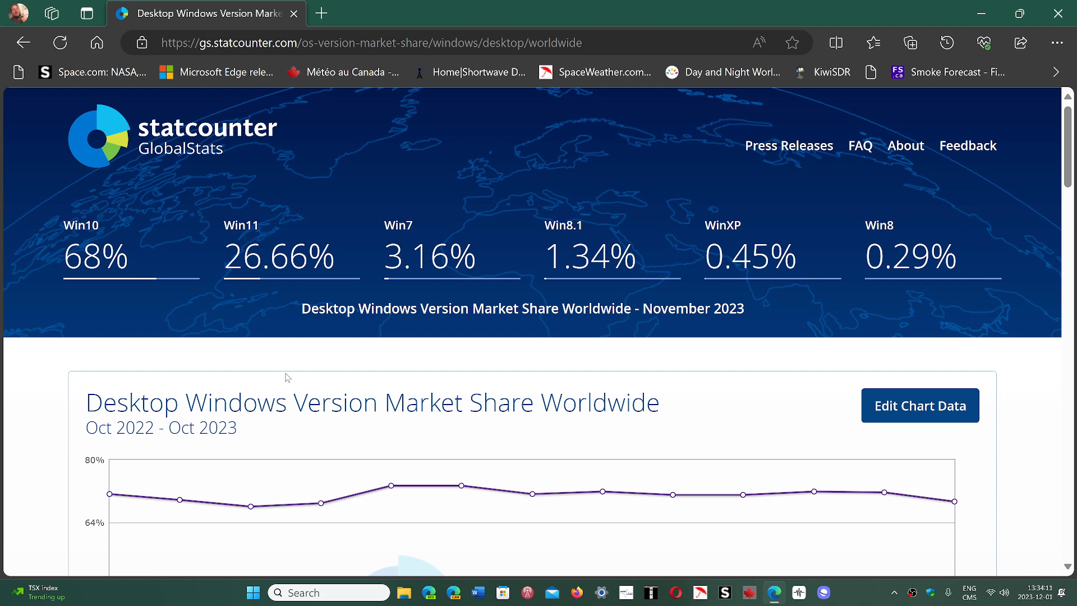
mouse_move(914, 296)
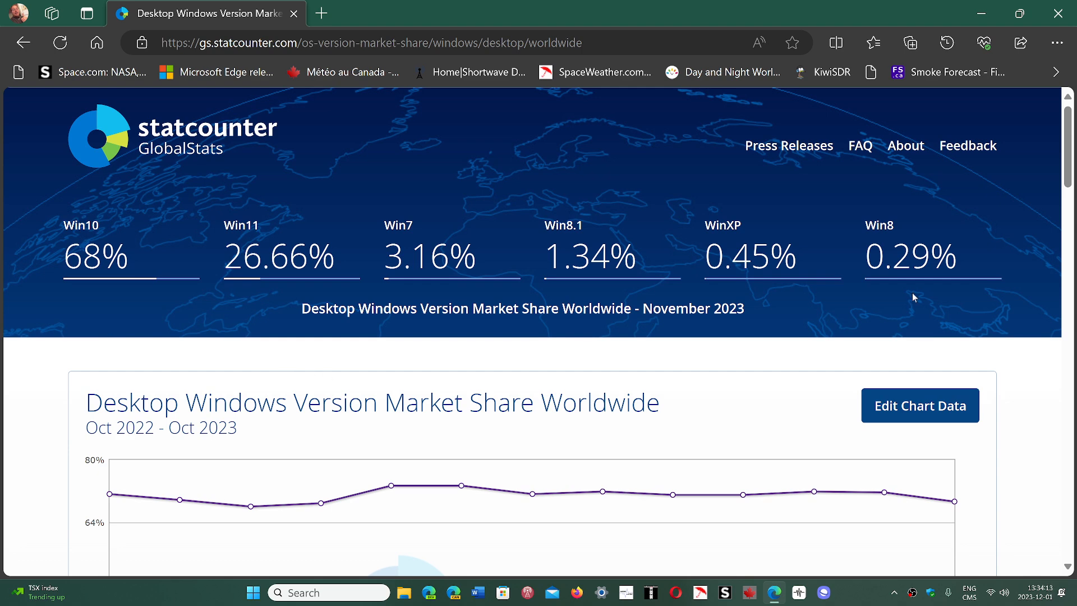
scroll(down, 3)
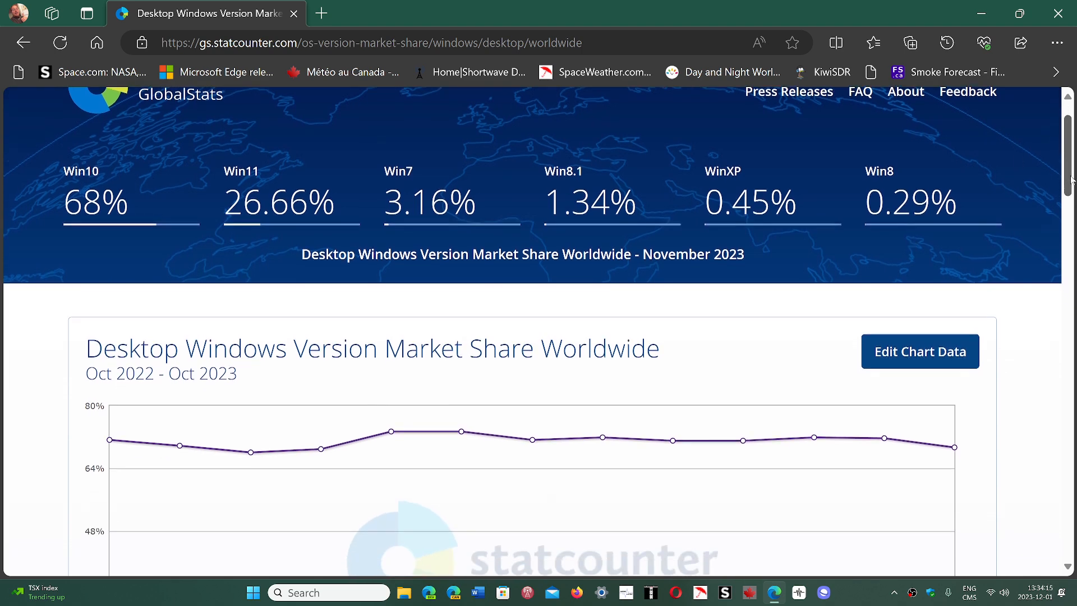
scroll(down, 3)
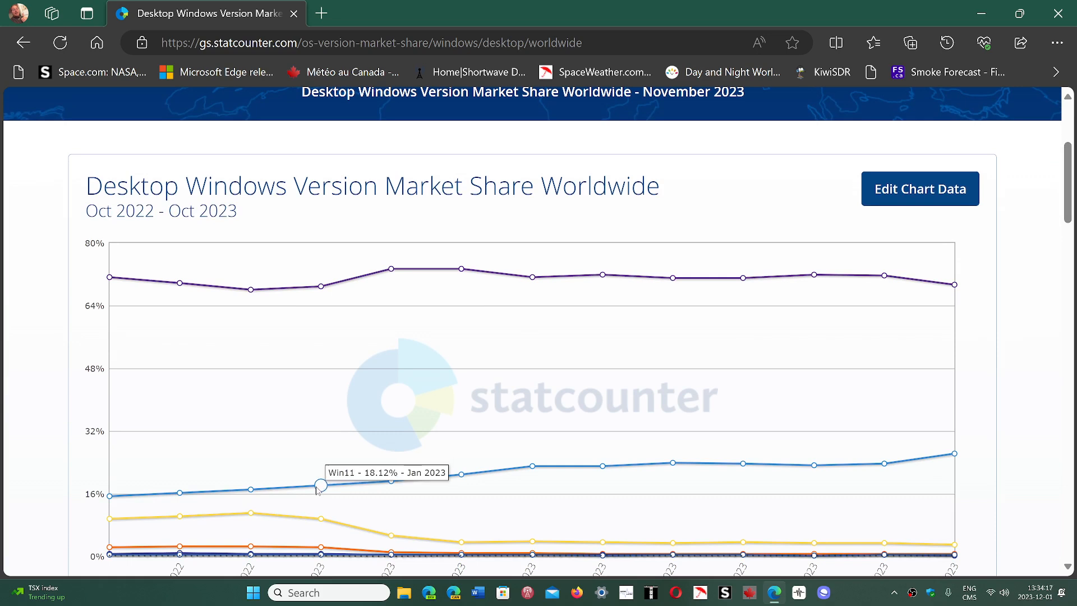
mouse_move(251, 490)
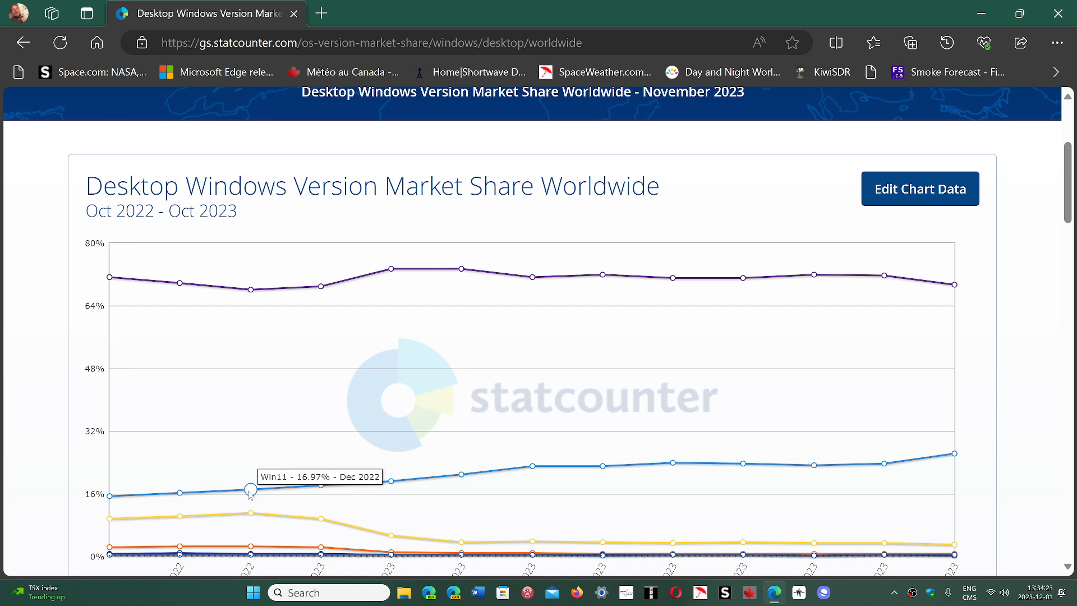
mouse_move(511, 380)
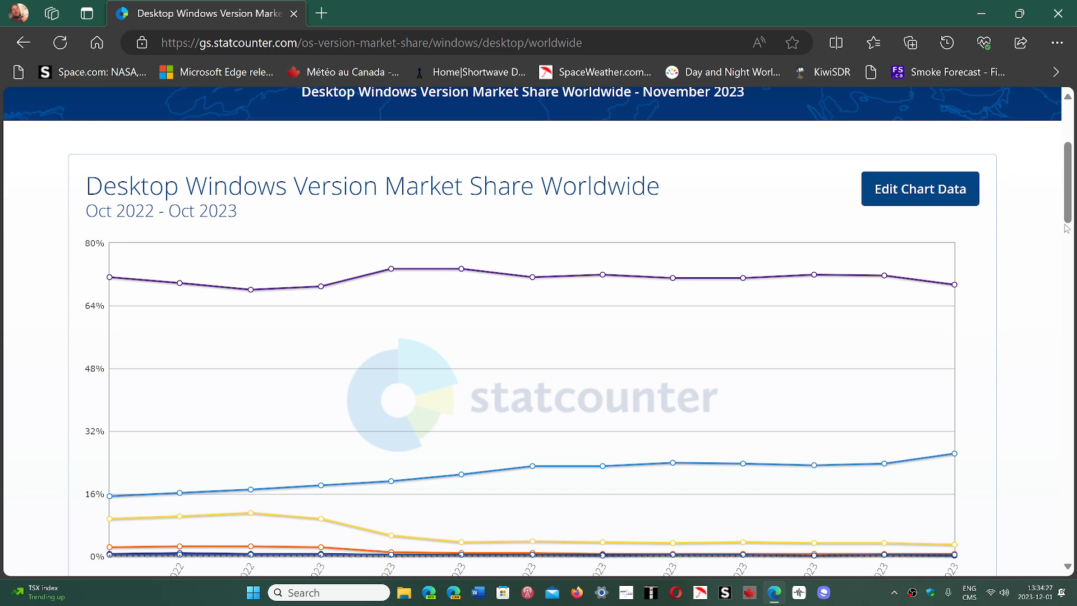
scroll(up, 3)
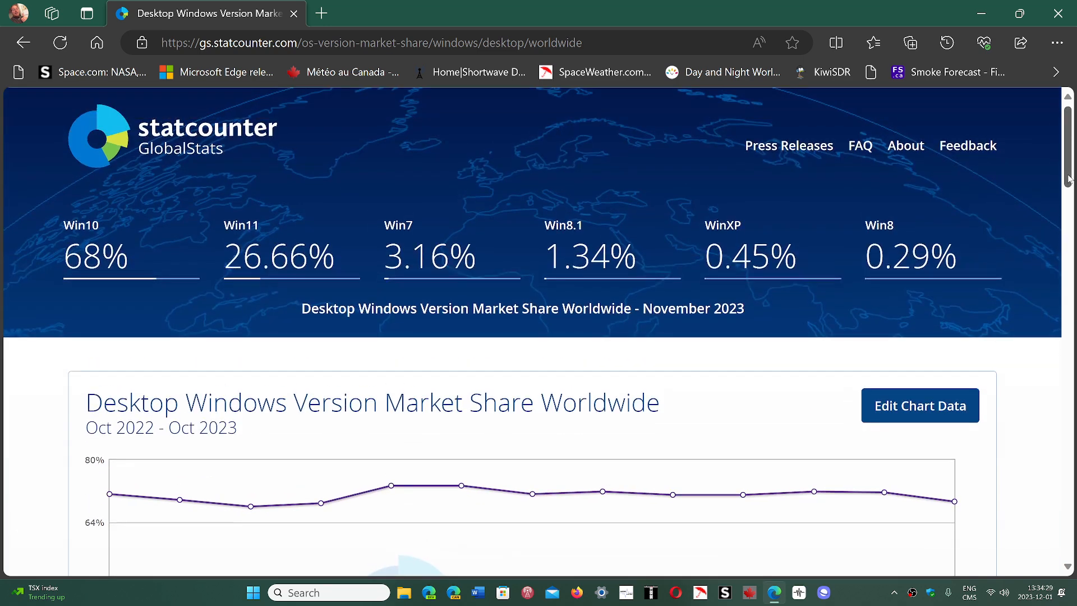
mouse_move(1055, 351)
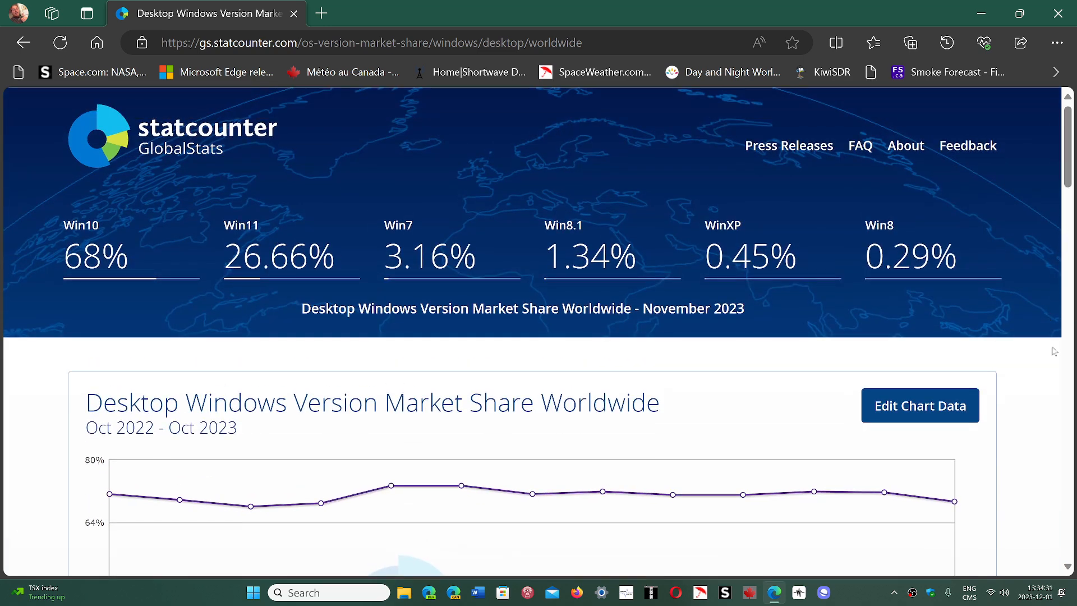
mouse_move(1054, 371)
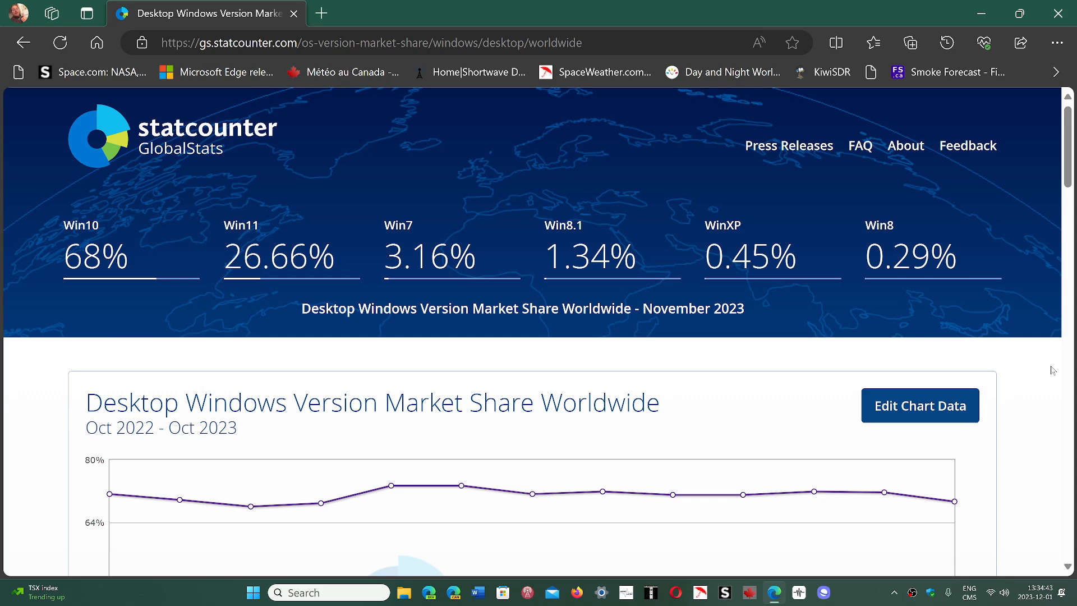
mouse_move(879, 557)
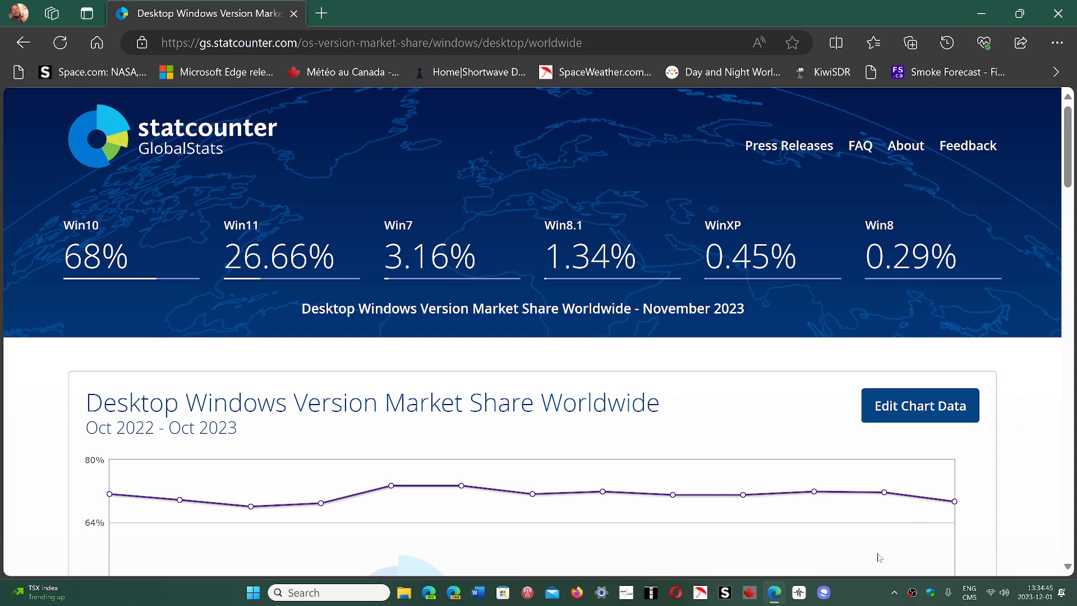
mouse_move(859, 593)
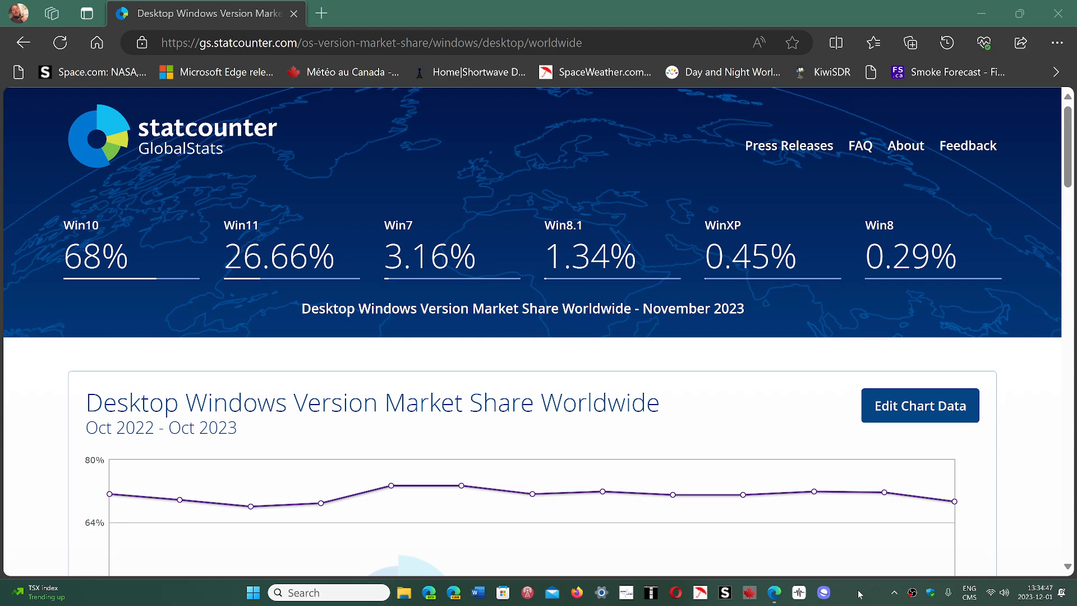